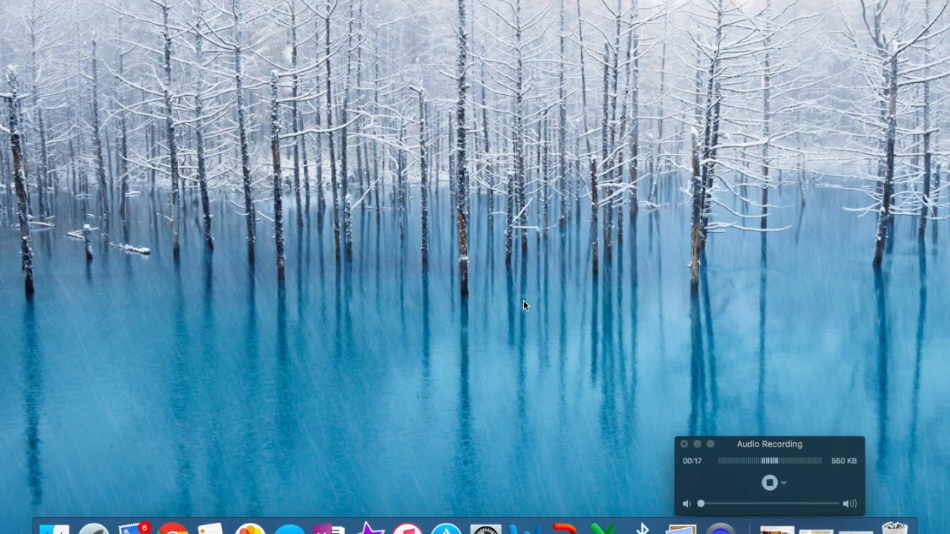
{"action": "mouse_move", "coordinate": [465, 210]}
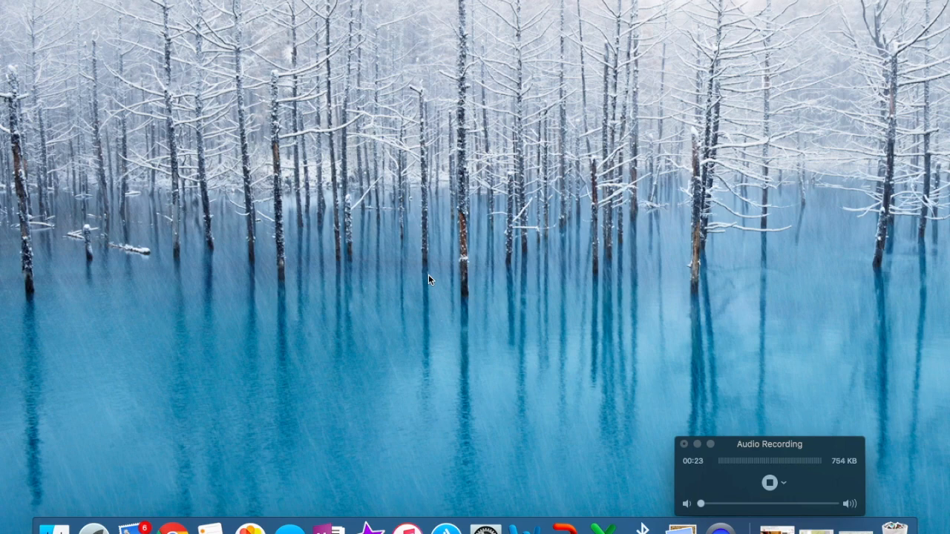
{"action": "mouse_move", "coordinate": [603, 528]}
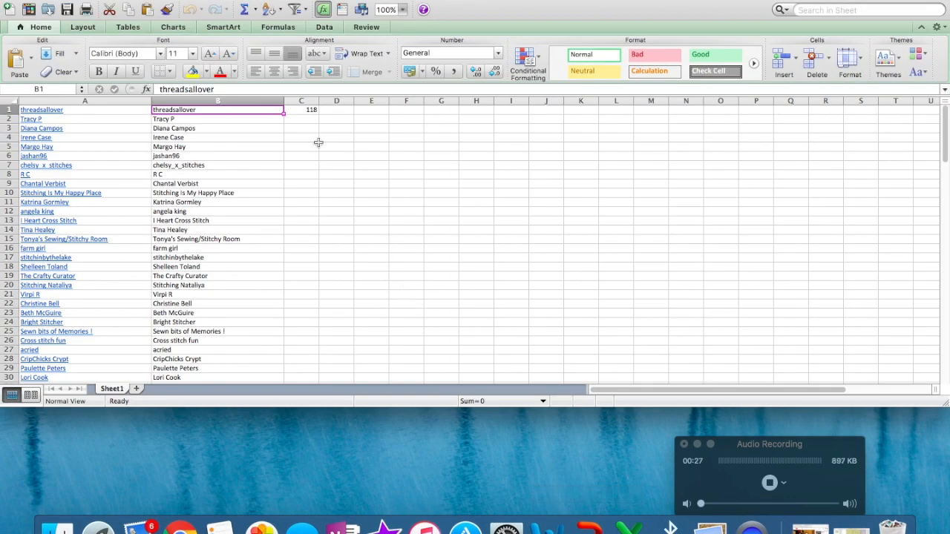
Step: Enter =RANDBETWEEN(1,120) in C1 and confirm the entrant list ends at row 120
{"action": "left_click", "coordinate": [300, 109]}
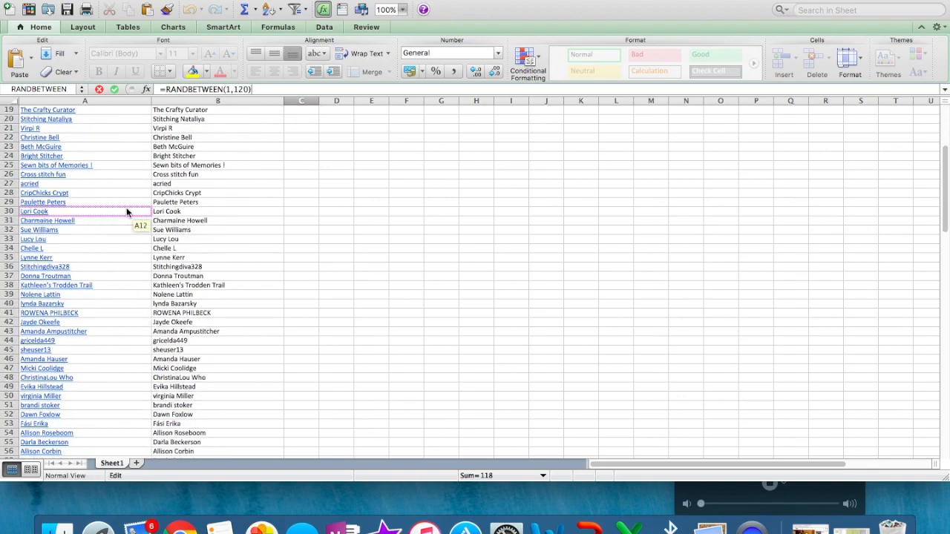
{"action": "scroll", "scroll_direction": "down", "scroll_amount": 3}
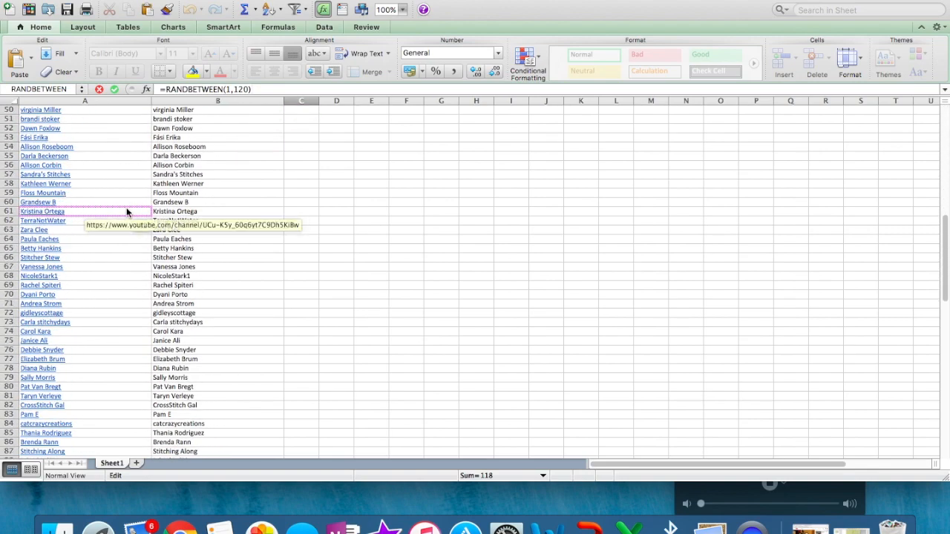
{"action": "scroll", "scroll_direction": "down", "scroll_amount": 3}
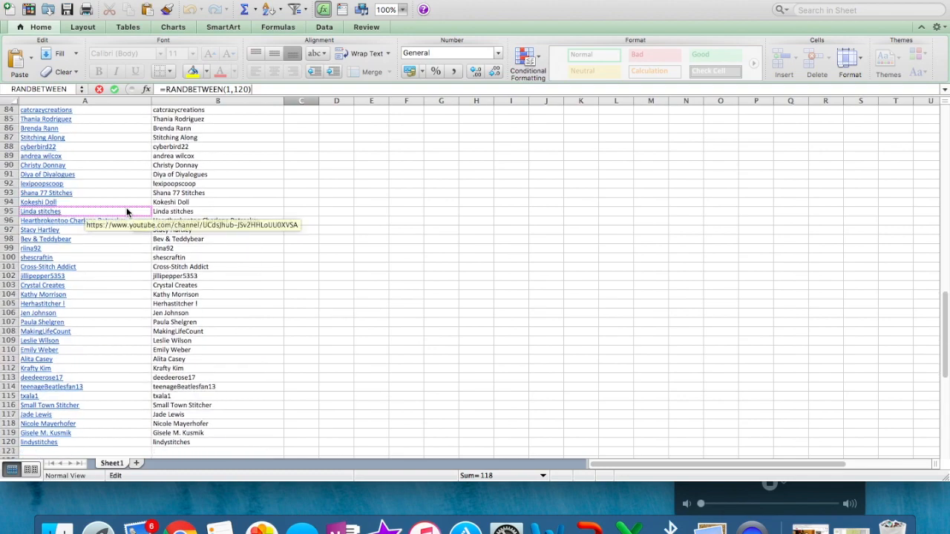
{"action": "scroll", "scroll_direction": "down", "scroll_amount": 3}
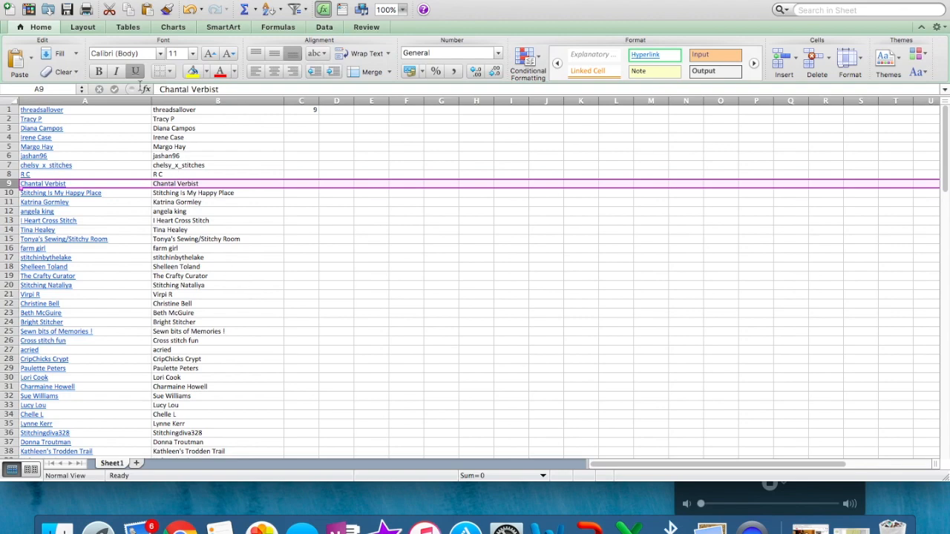
{"action": "left_click", "coordinate": [192, 53]}
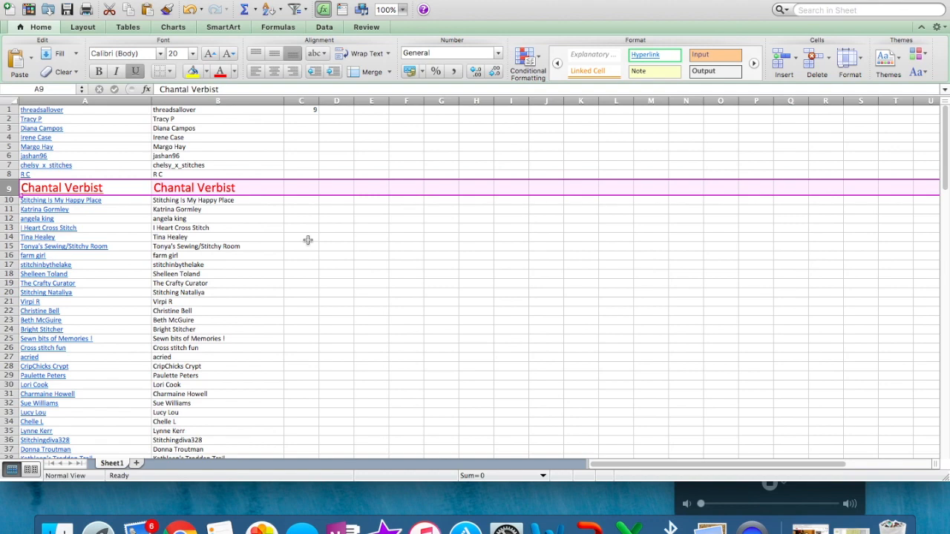
{"action": "mouse_move", "coordinate": [322, 199]}
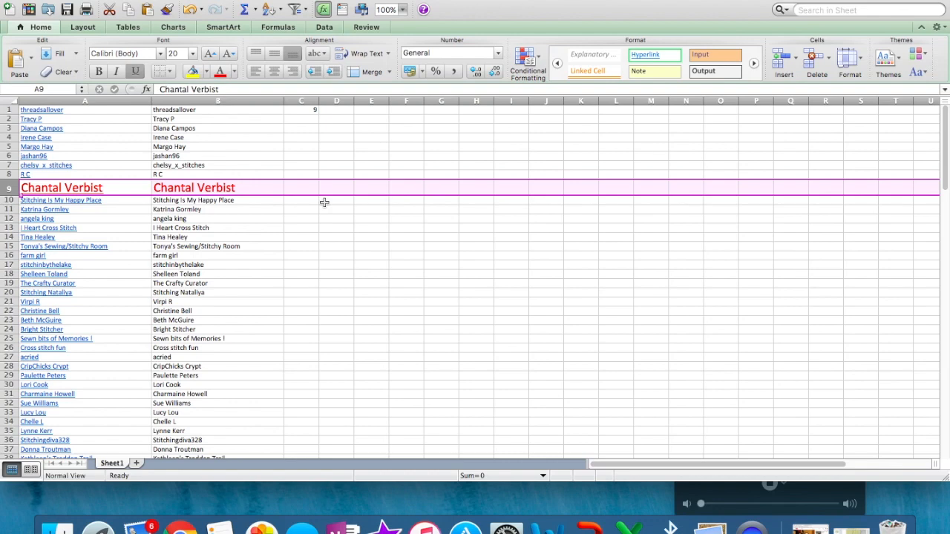
{"action": "mouse_move", "coordinate": [463, 294]}
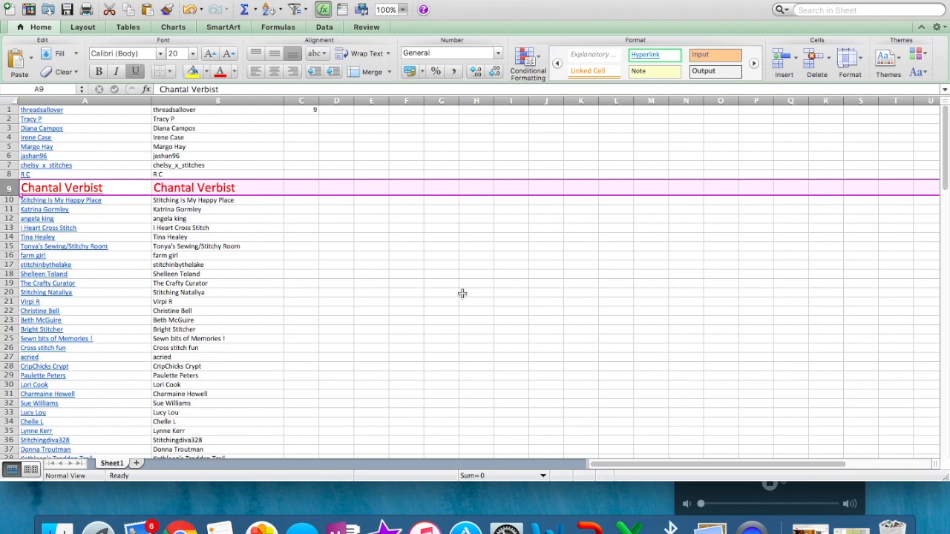
{"action": "mouse_move", "coordinate": [302, 187]}
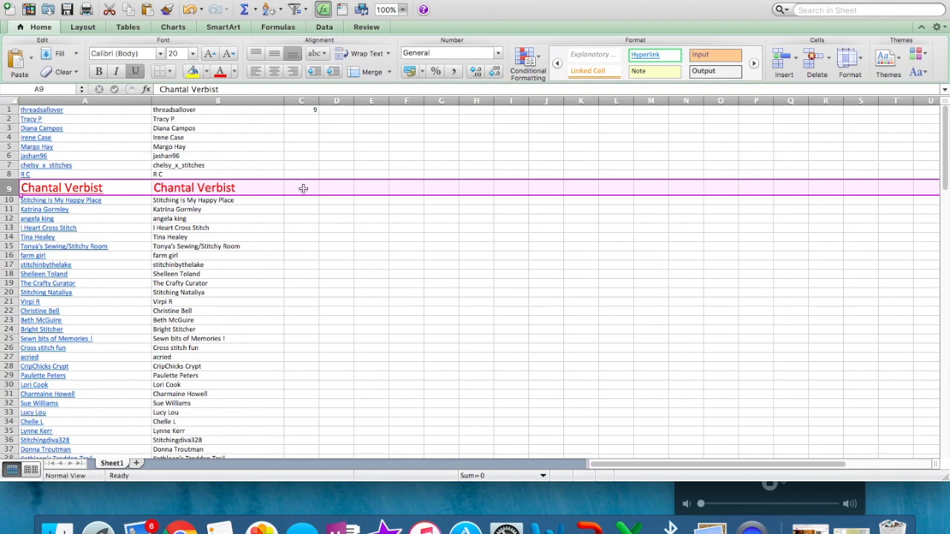
{"action": "mouse_move", "coordinate": [283, 184]}
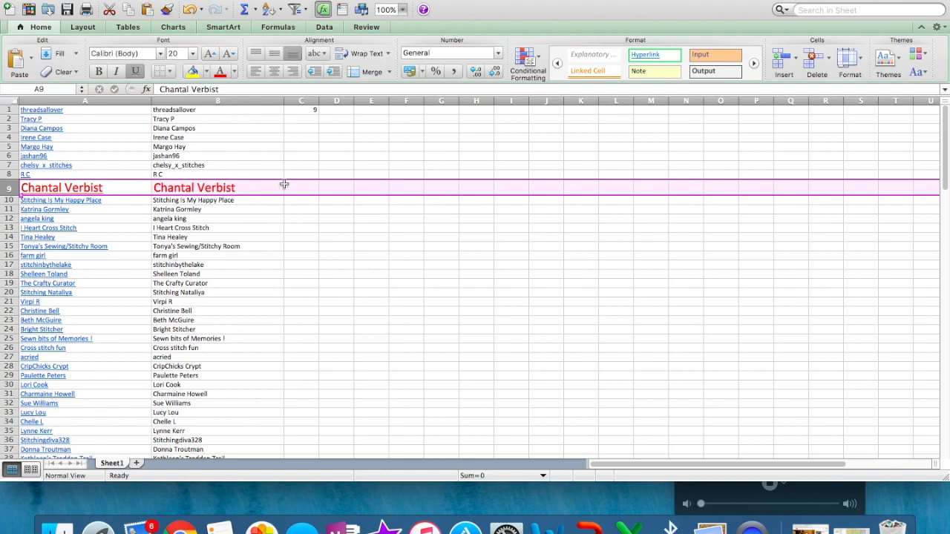
{"action": "mouse_move", "coordinate": [293, 246]}
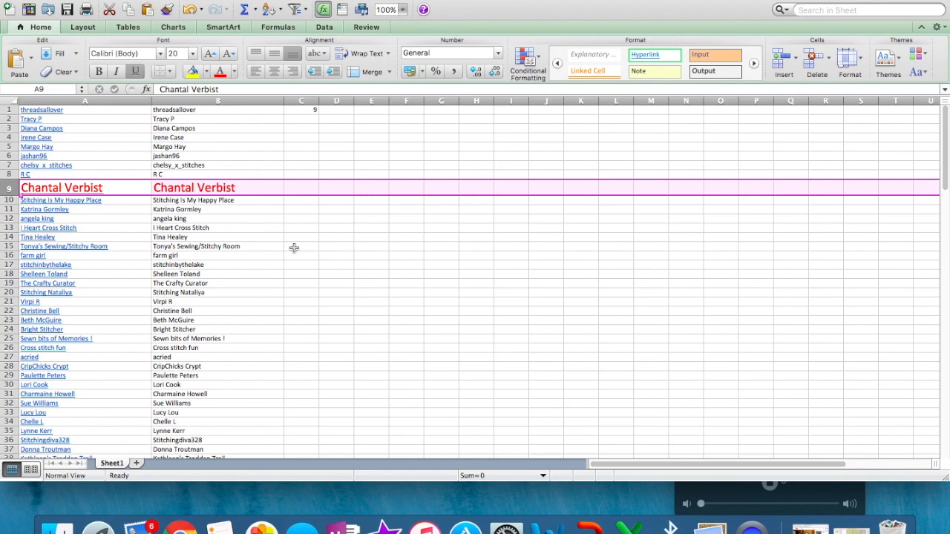
{"action": "mouse_move", "coordinate": [299, 218]}
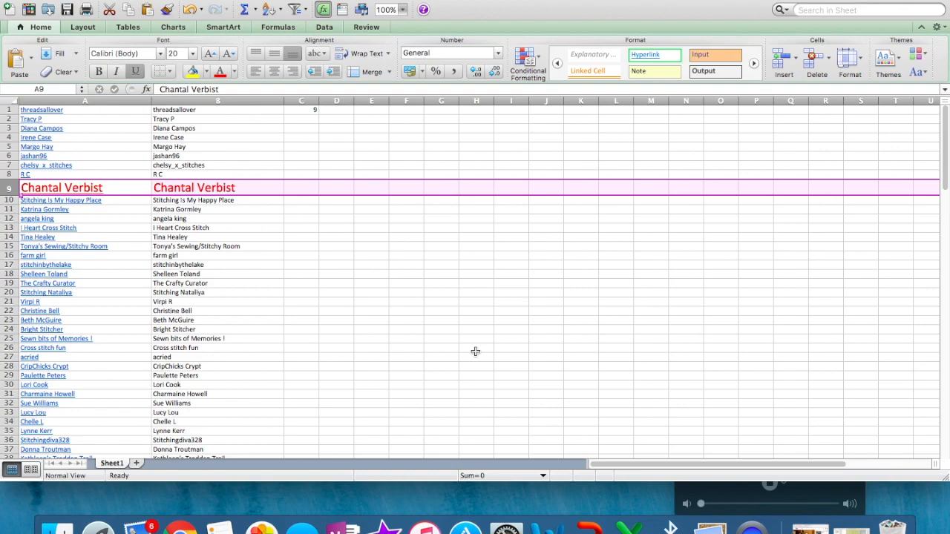
{"action": "mouse_move", "coordinate": [653, 95]}
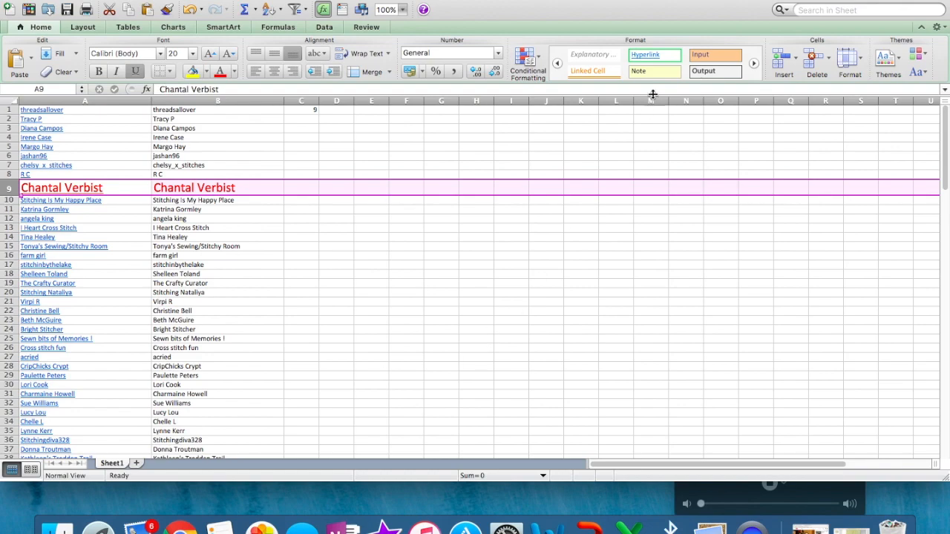